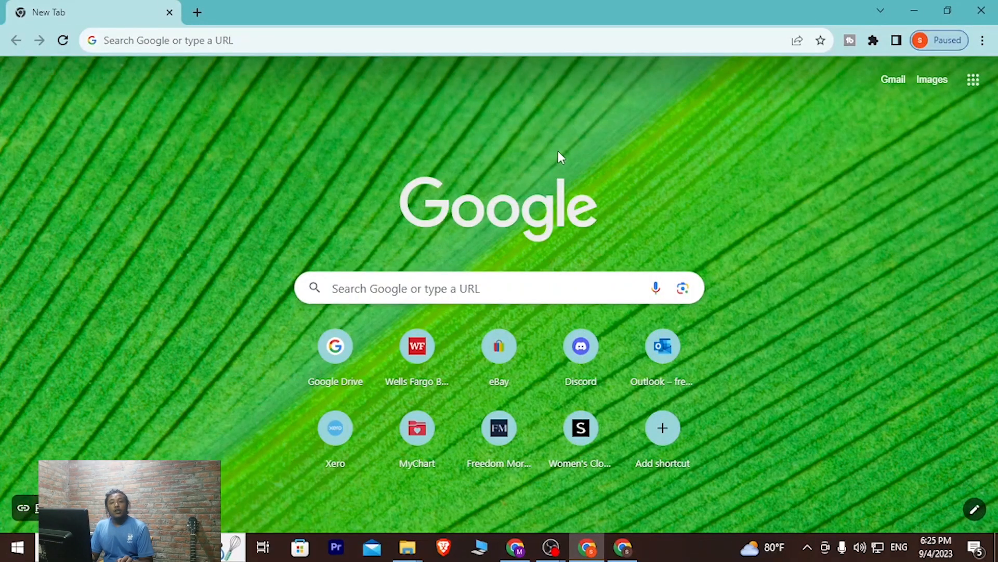
pyautogui.moveTo(512, 151)
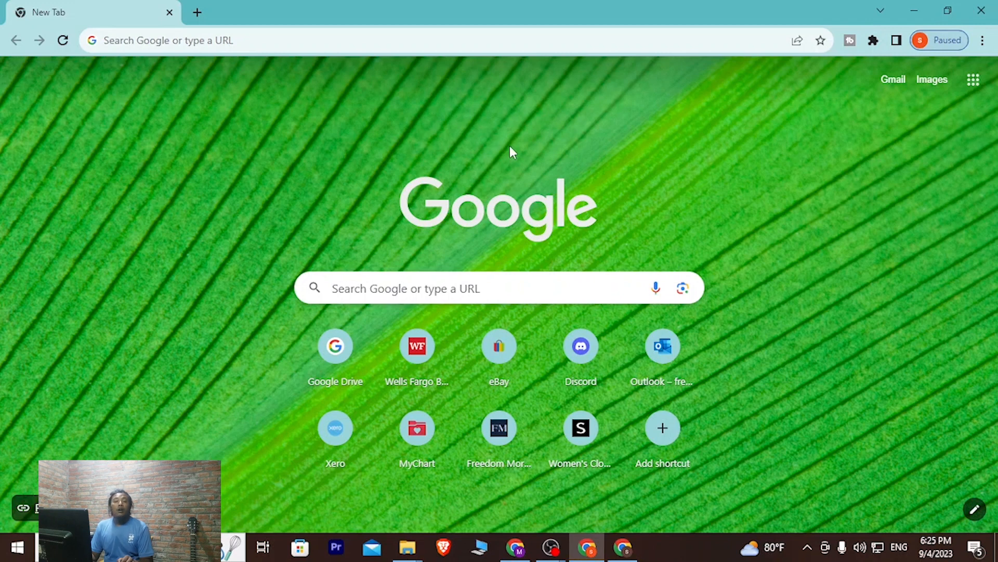
pyautogui.moveTo(516, 220)
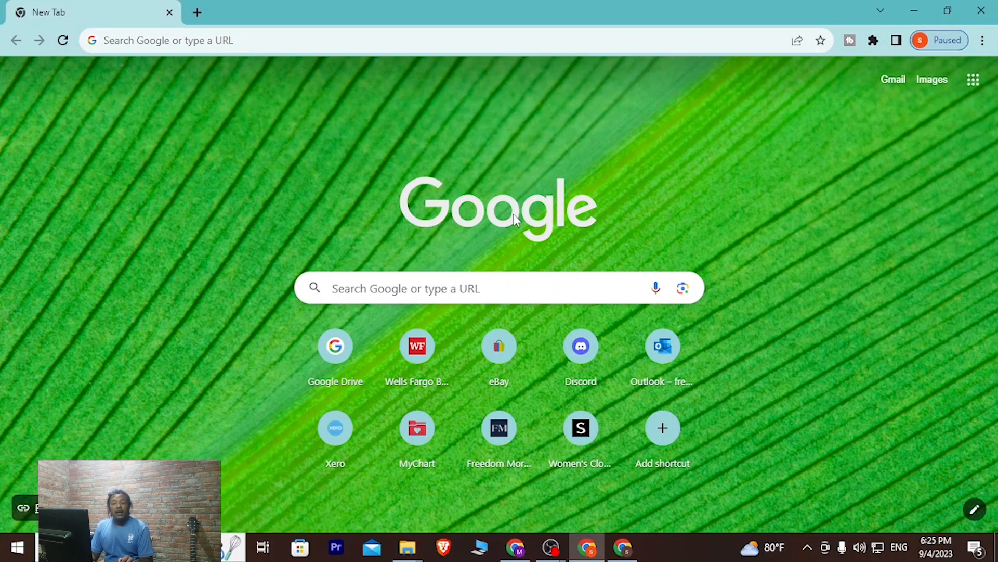
pyautogui.moveTo(553, 168)
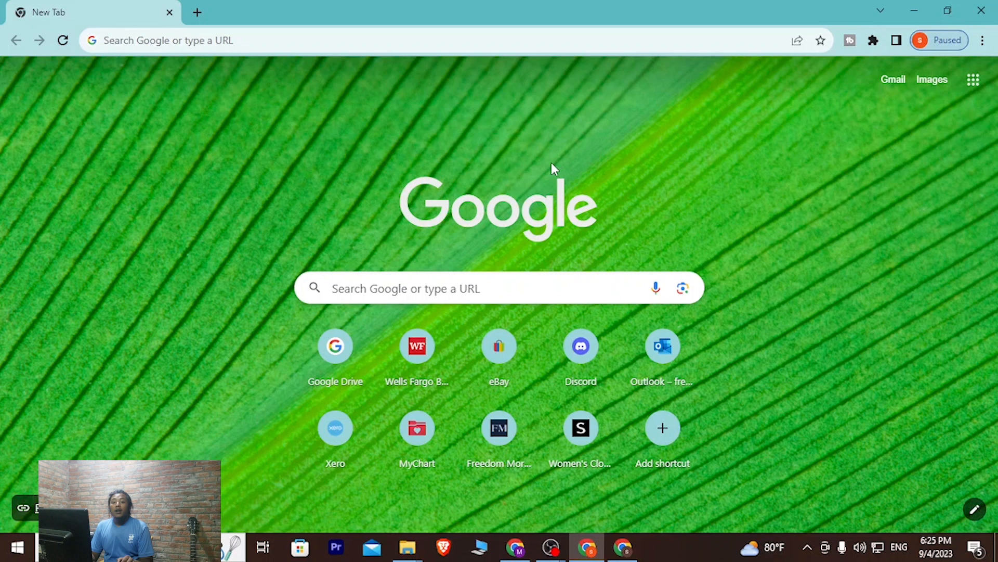
# Navigate Chrome to vrchat.com from the address bar.
pyautogui.click(289, 39)
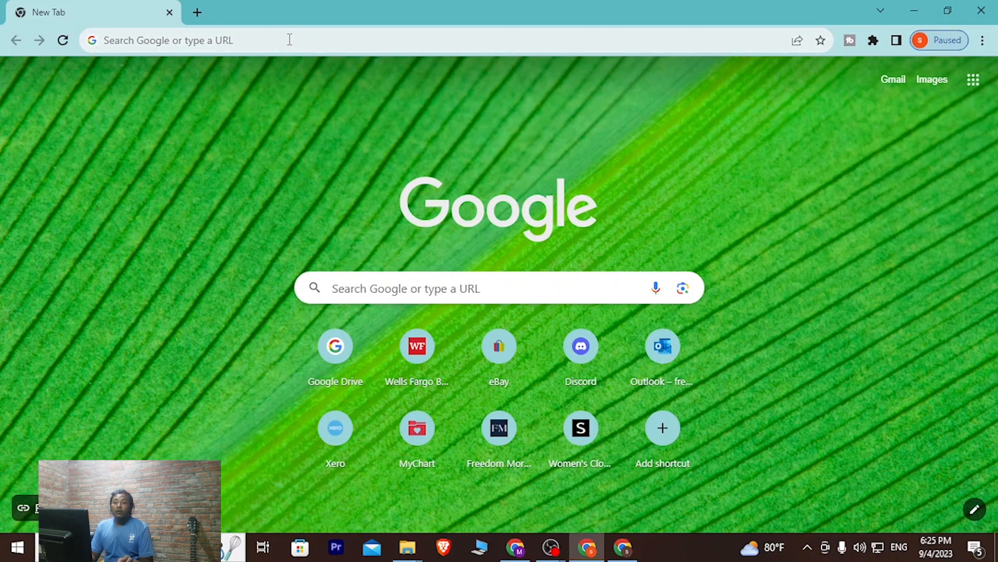
pyautogui.write('vrchat.com')
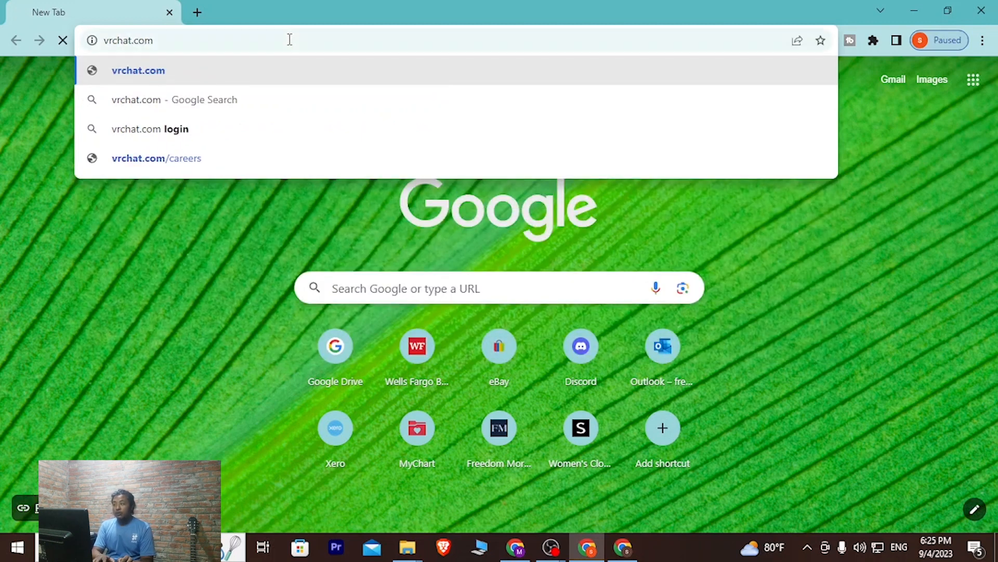
pyautogui.press('Enter')
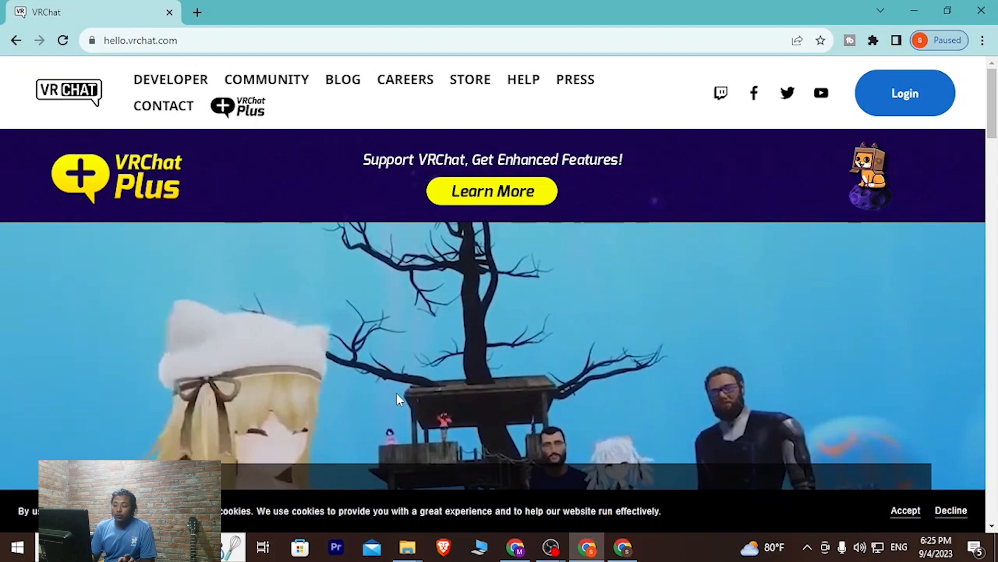
# Reach the VRChat login page via the blue Login button on hello.vrchat.com.
pyautogui.scroll(-3)
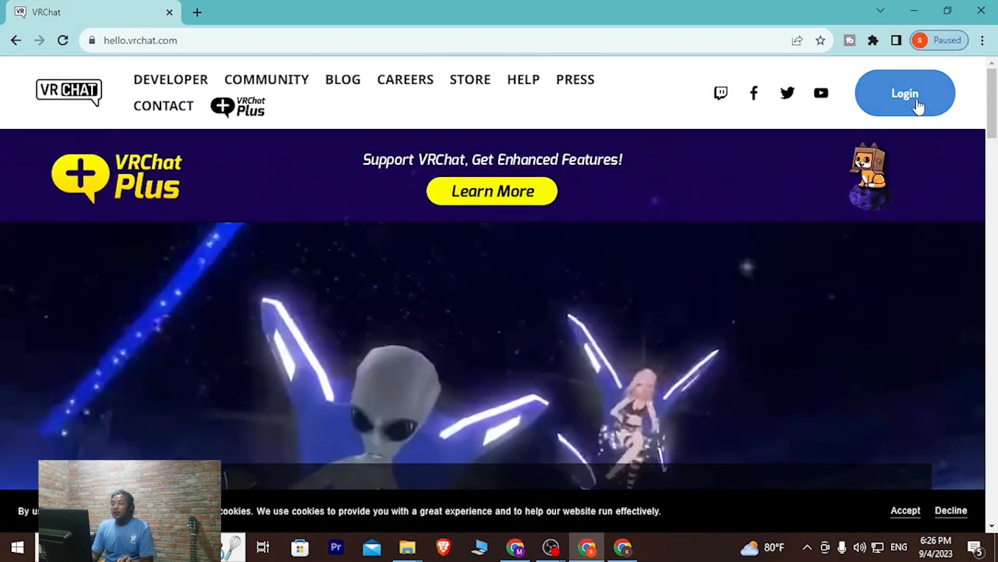
pyautogui.click(905, 94)
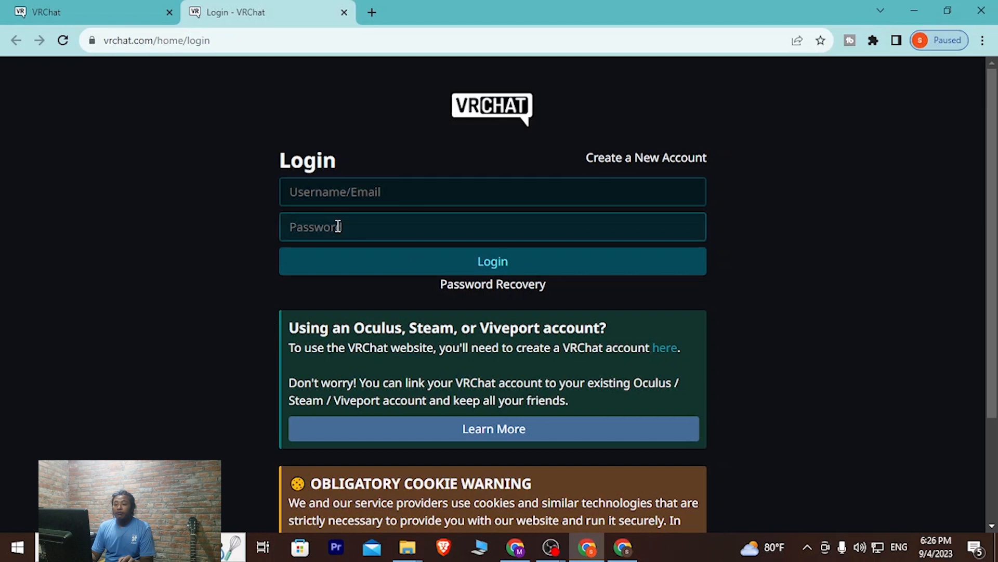
# Start the username in the Username/Email field with the characters 'ma'.
pyautogui.click(405, 191)
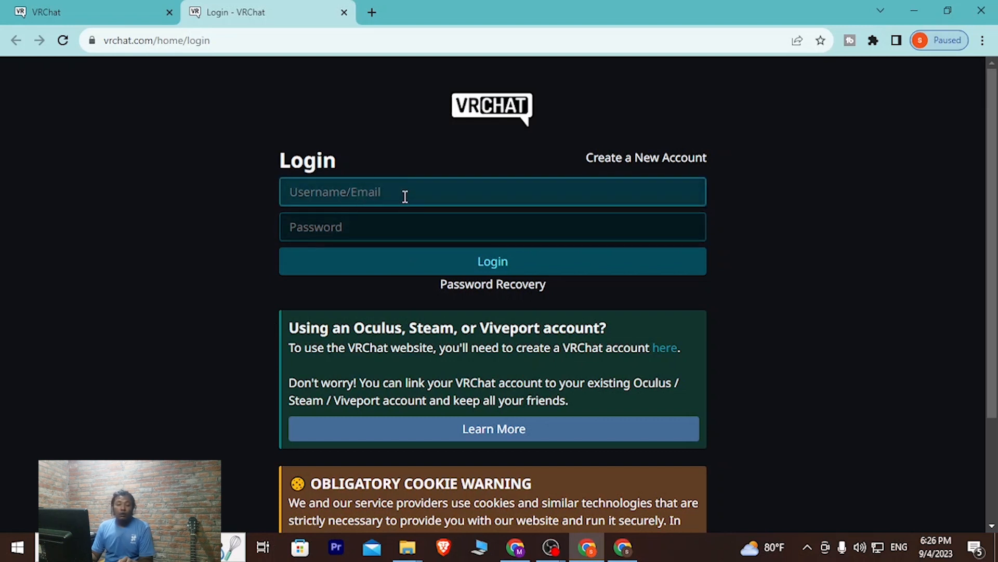
pyautogui.click(404, 191)
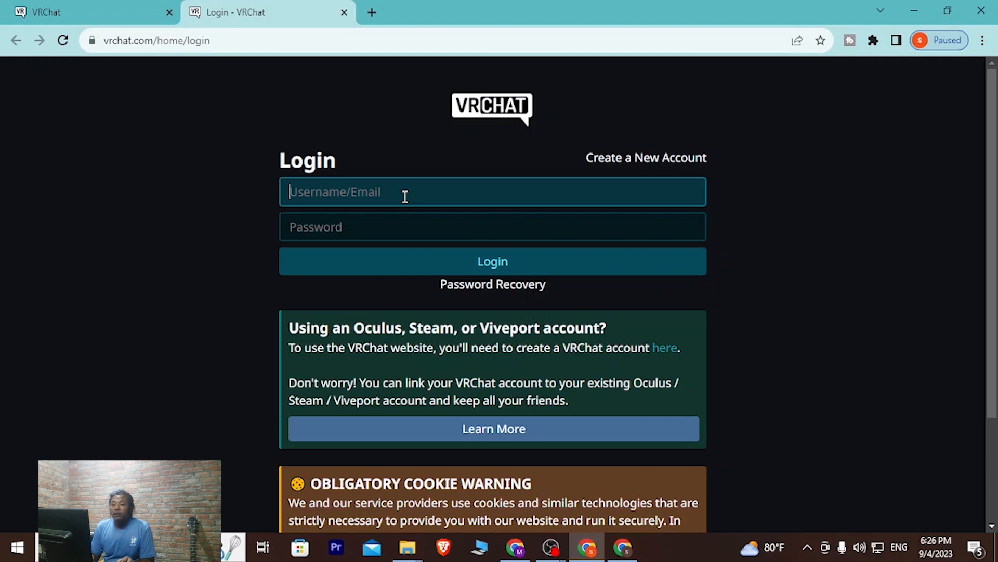
pyautogui.write('ma')
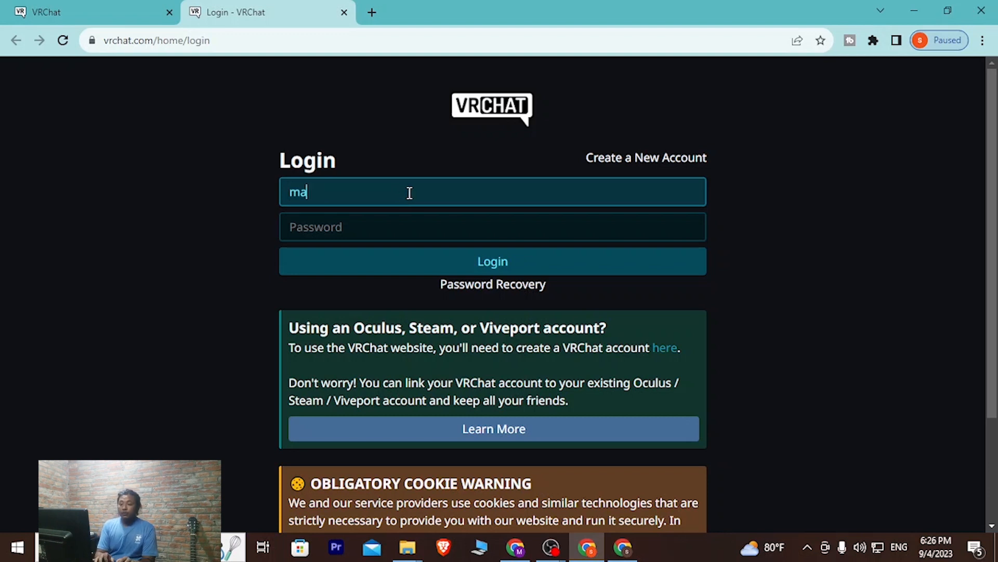
pyautogui.write('suden2')
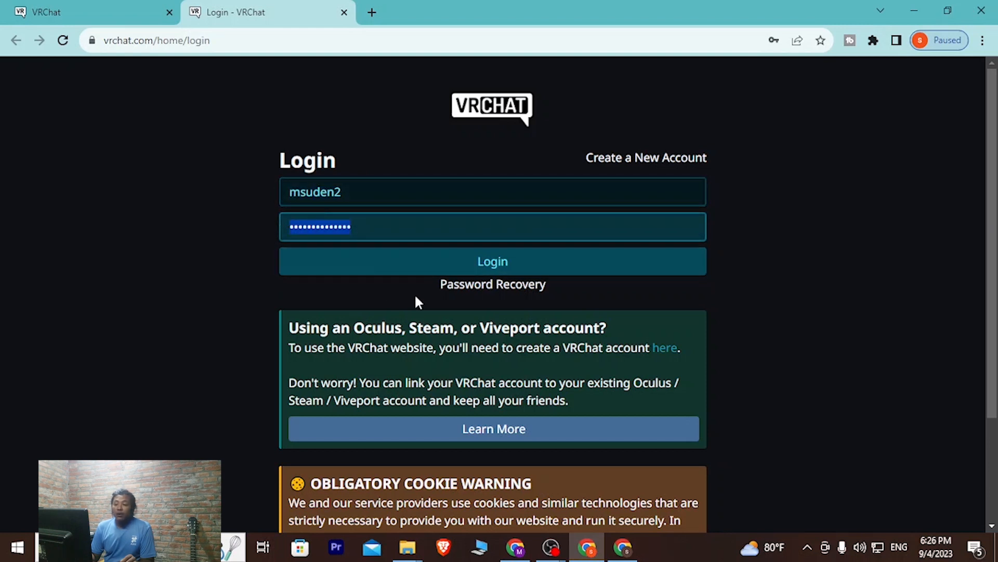
pyautogui.moveTo(401, 272)
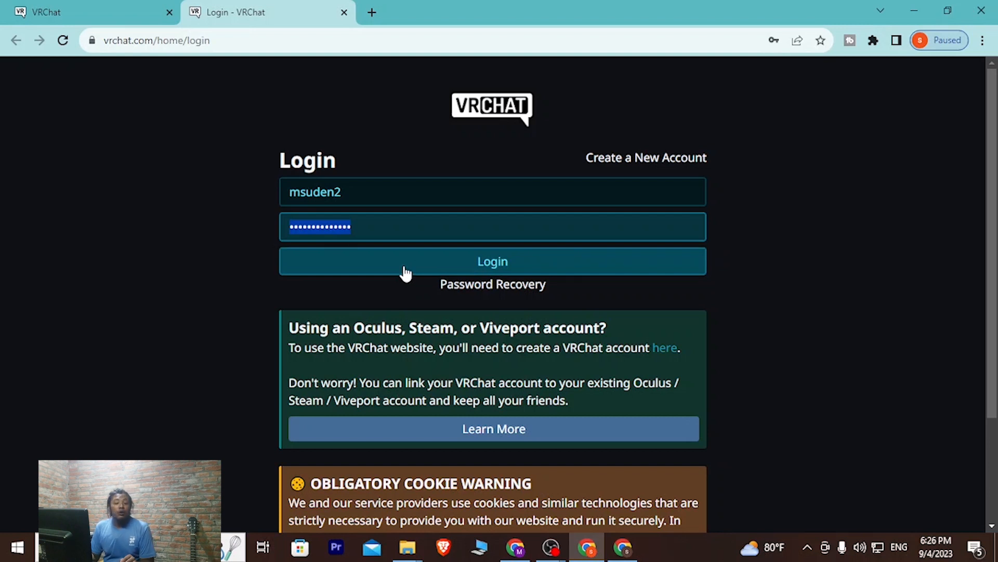
pyautogui.moveTo(390, 273)
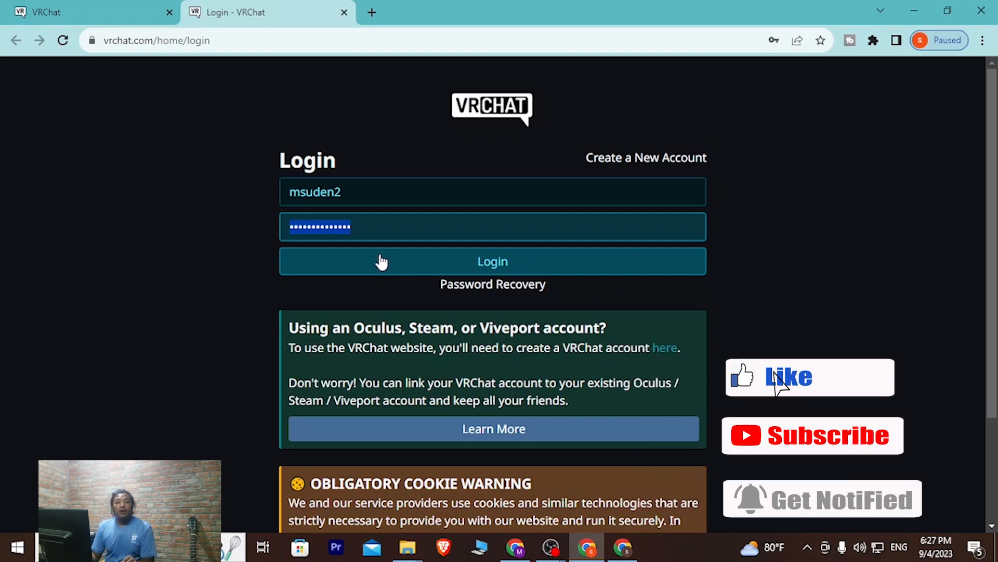
pyautogui.moveTo(748, 461)
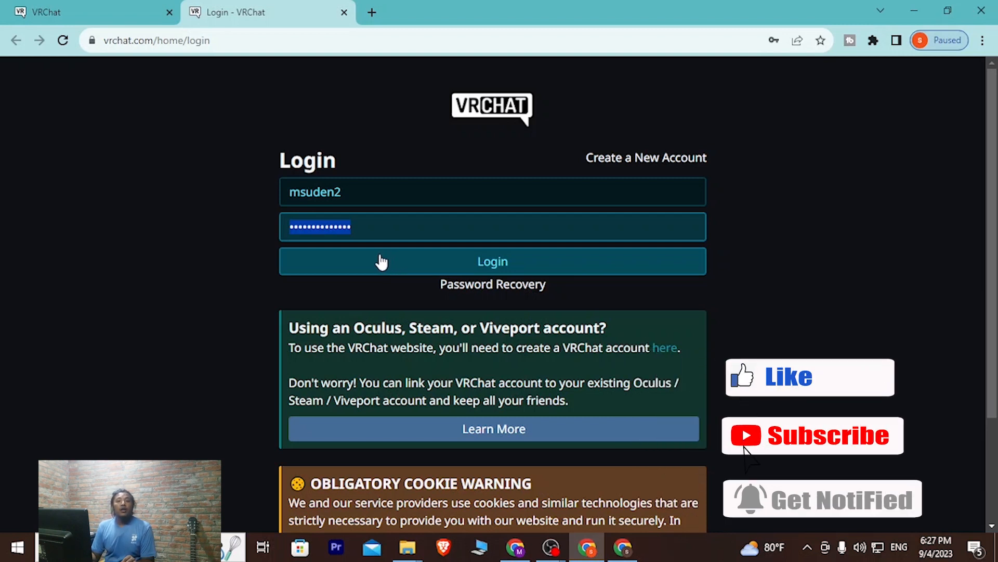